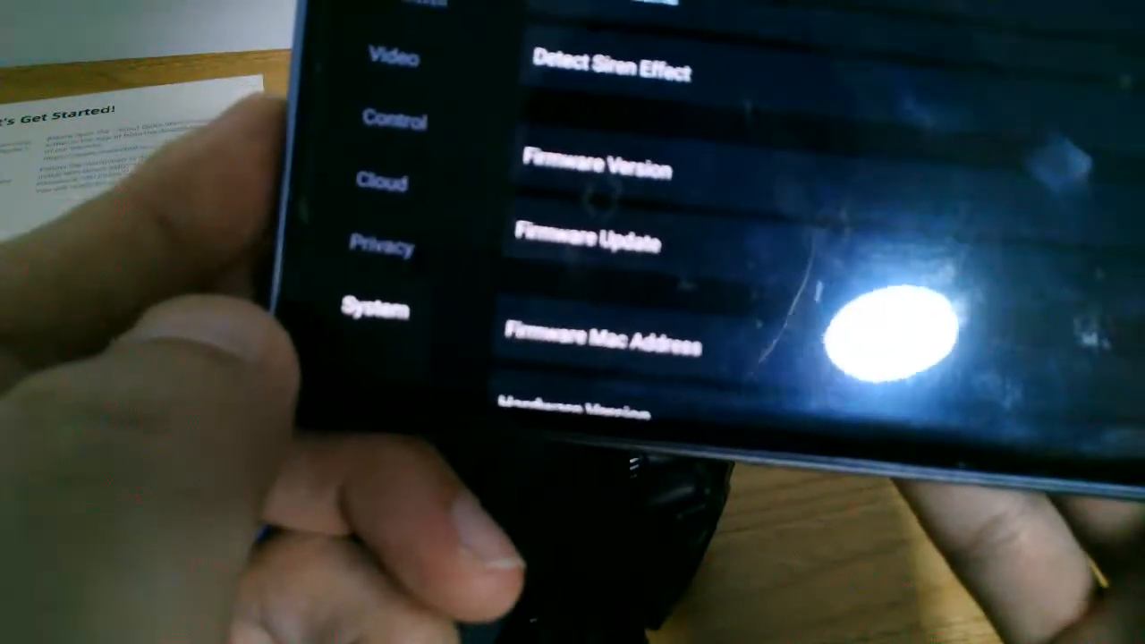
Move from the System settings list to the robot's Video settings page.
{"action": "left_click", "coordinate": [587, 243]}
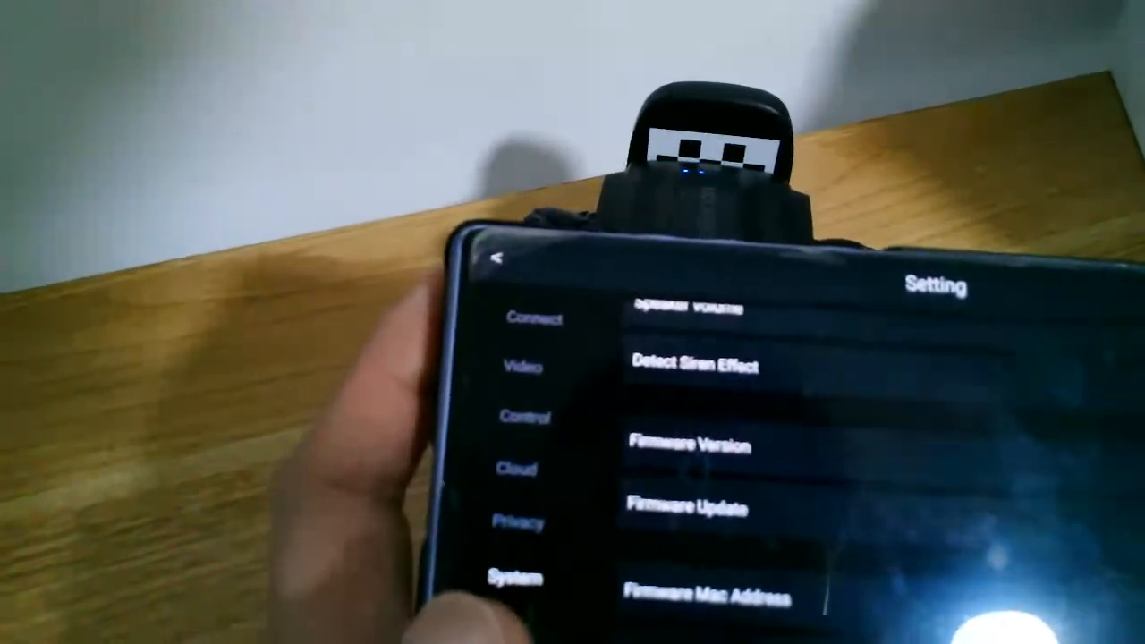
{"action": "left_click", "coordinate": [680, 508]}
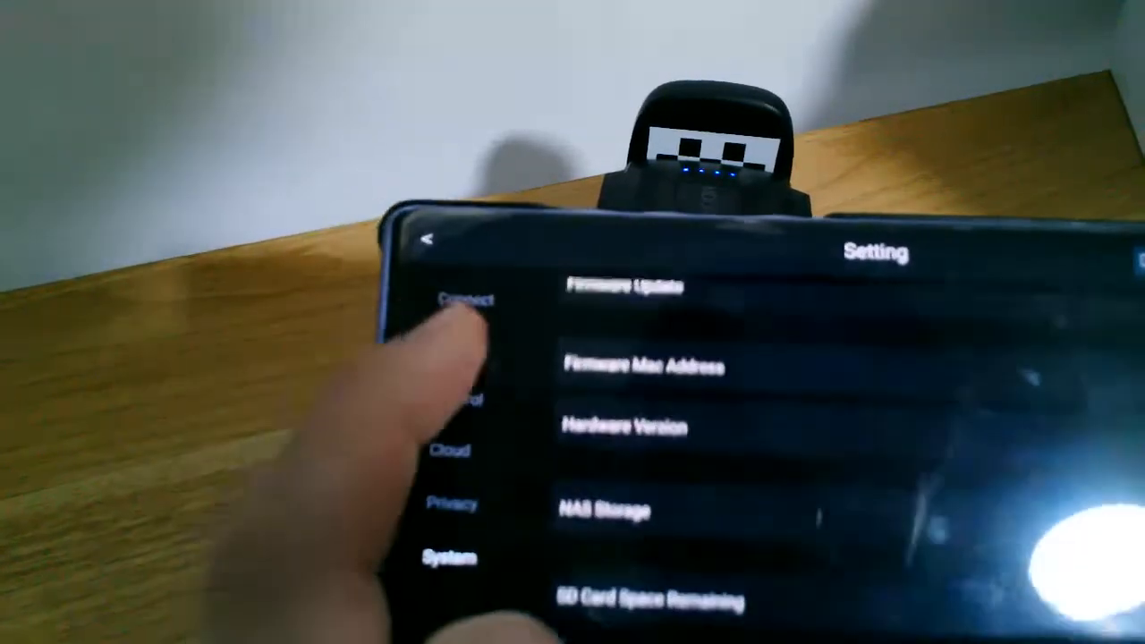
{"action": "left_click", "coordinate": [295, 351]}
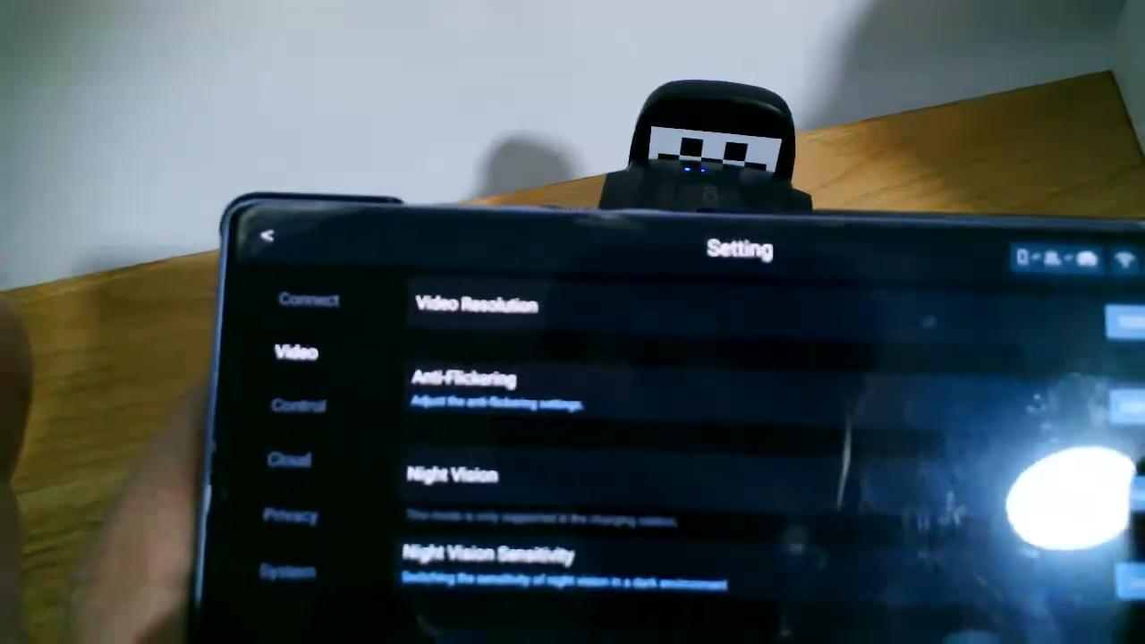
Scroll the Video settings down to the Bit Rate entry.
{"action": "scroll", "scroll_direction": "down", "scroll_amount": 3}
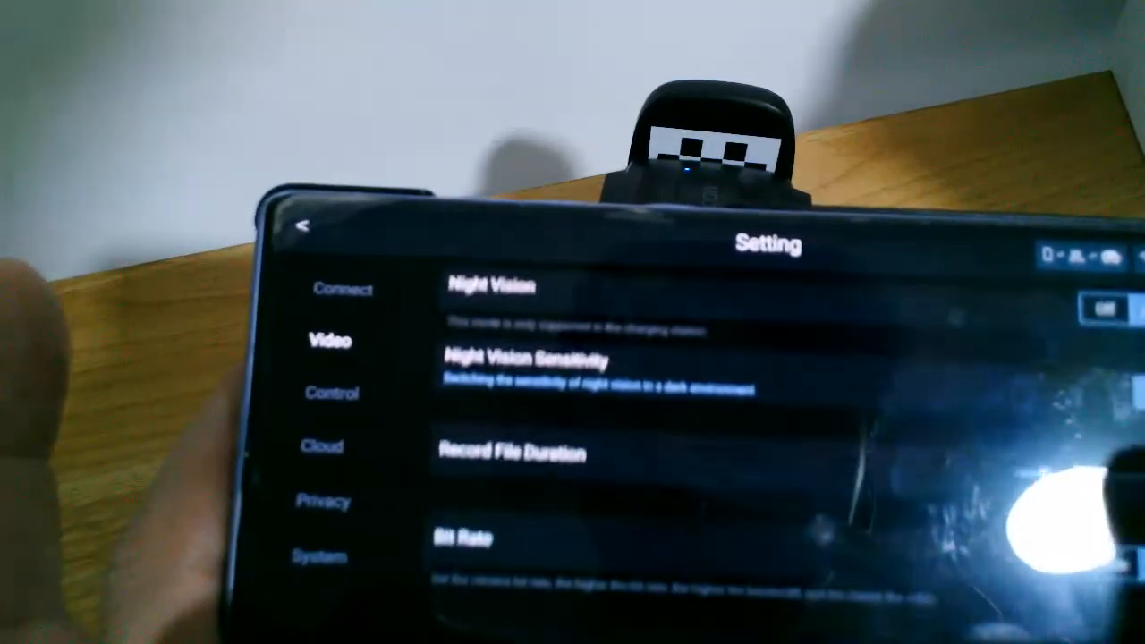
{"action": "scroll", "scroll_direction": "down", "scroll_amount": 3}
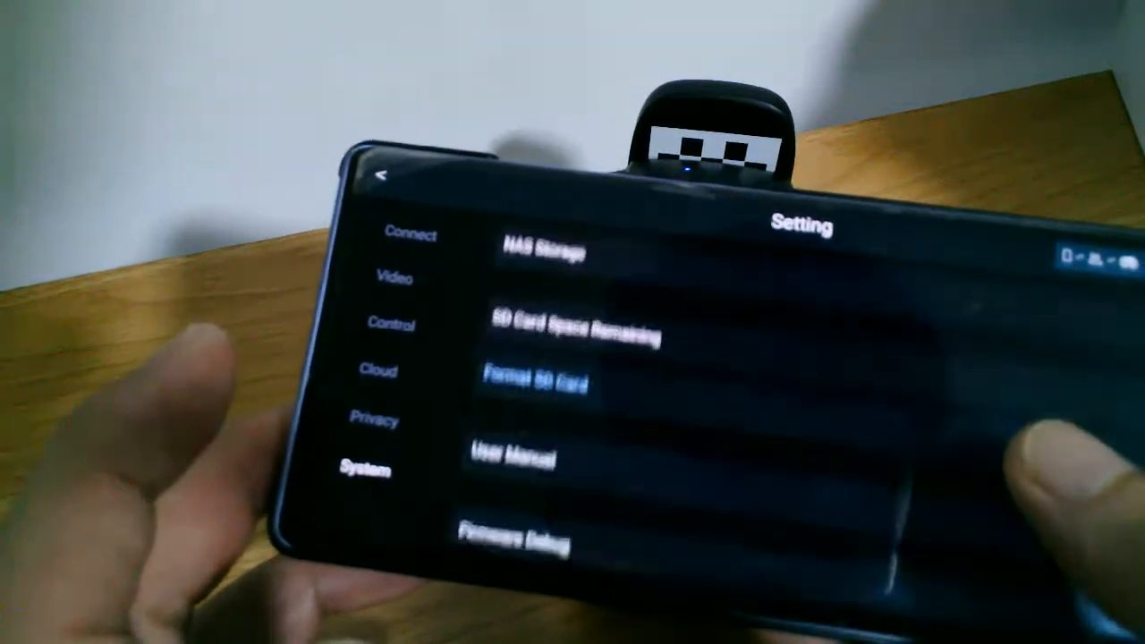
{"action": "left_click", "coordinate": [518, 541]}
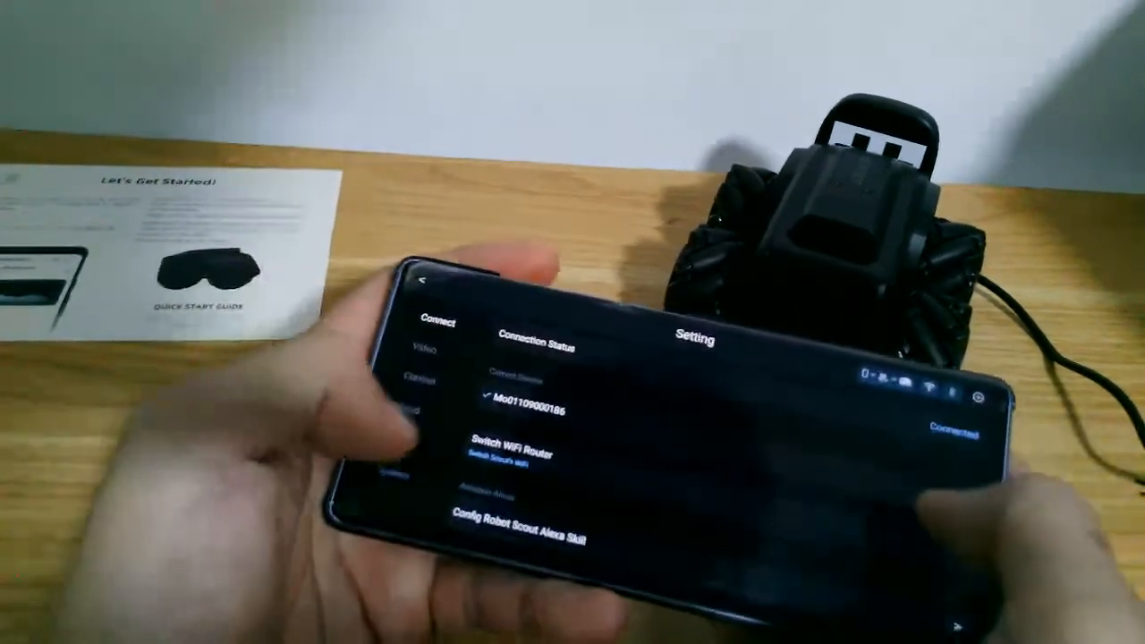
Switch to Video settings, then back to the Connect settings.
{"action": "left_click", "coordinate": [409, 340]}
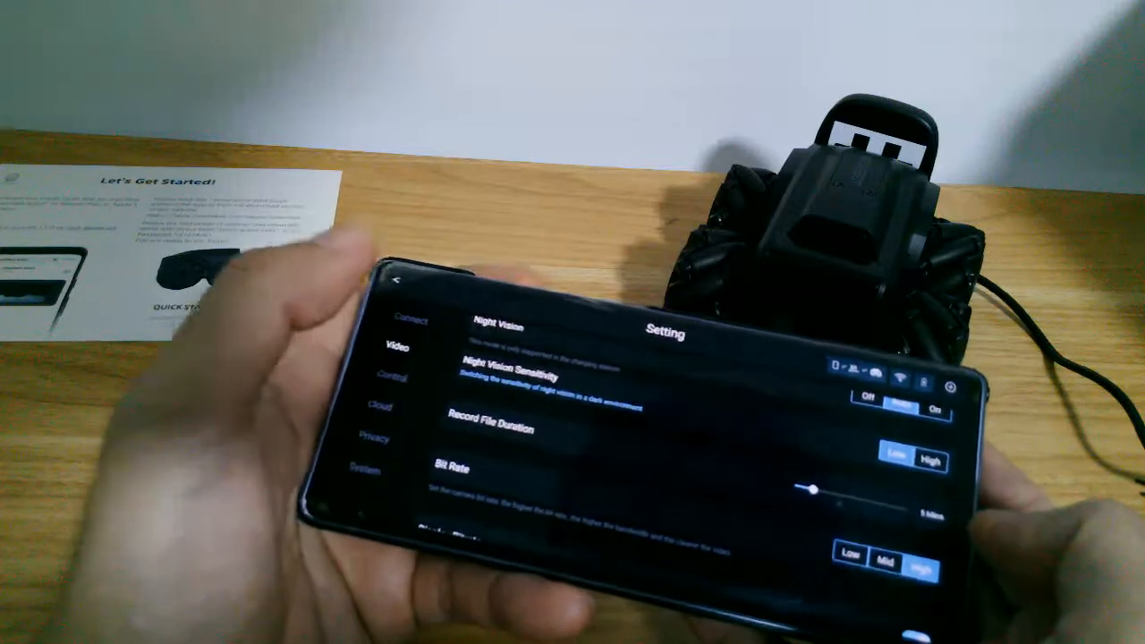
{"action": "left_click", "coordinate": [398, 281]}
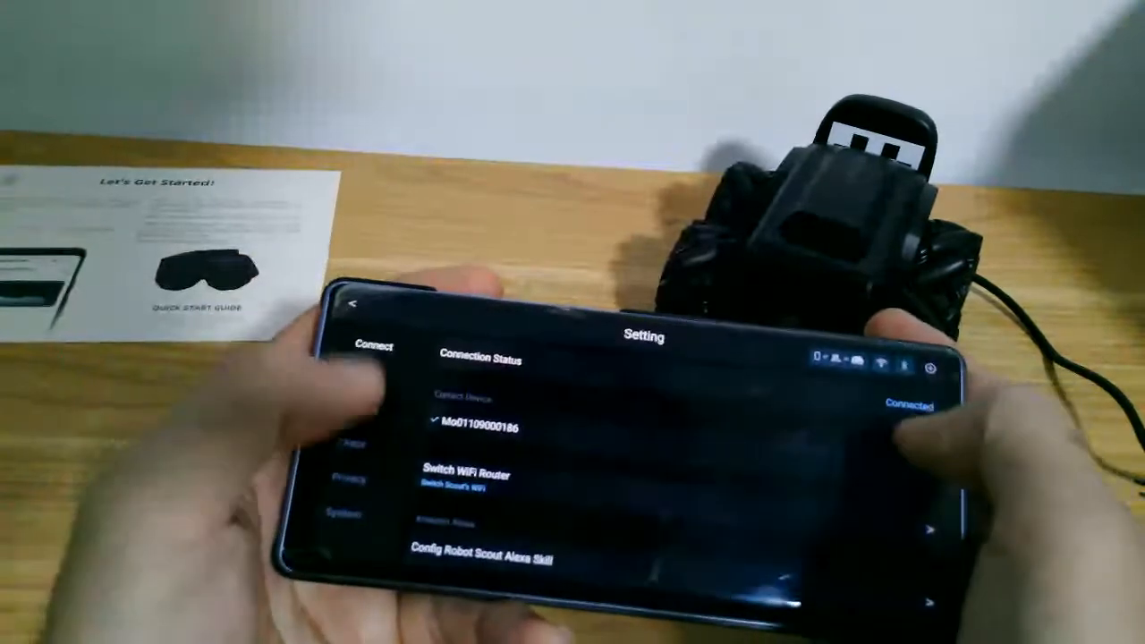
Browse Video settings down to Bit Rate, then switch to Control settings.
{"action": "left_click", "coordinate": [357, 365]}
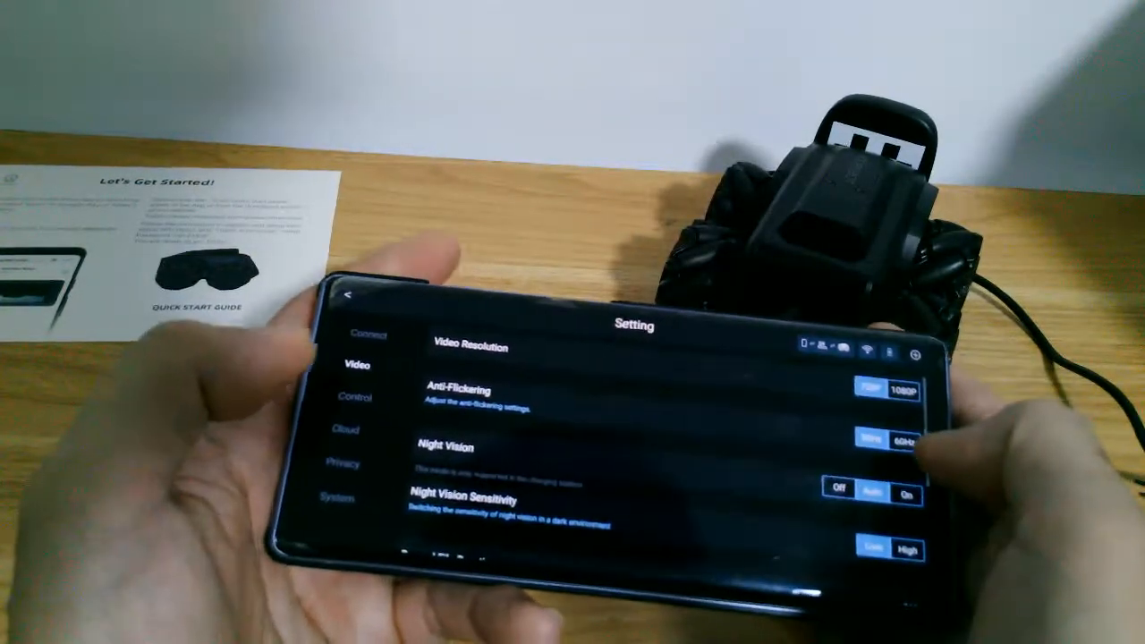
{"action": "scroll", "scroll_direction": "down", "scroll_amount": 3}
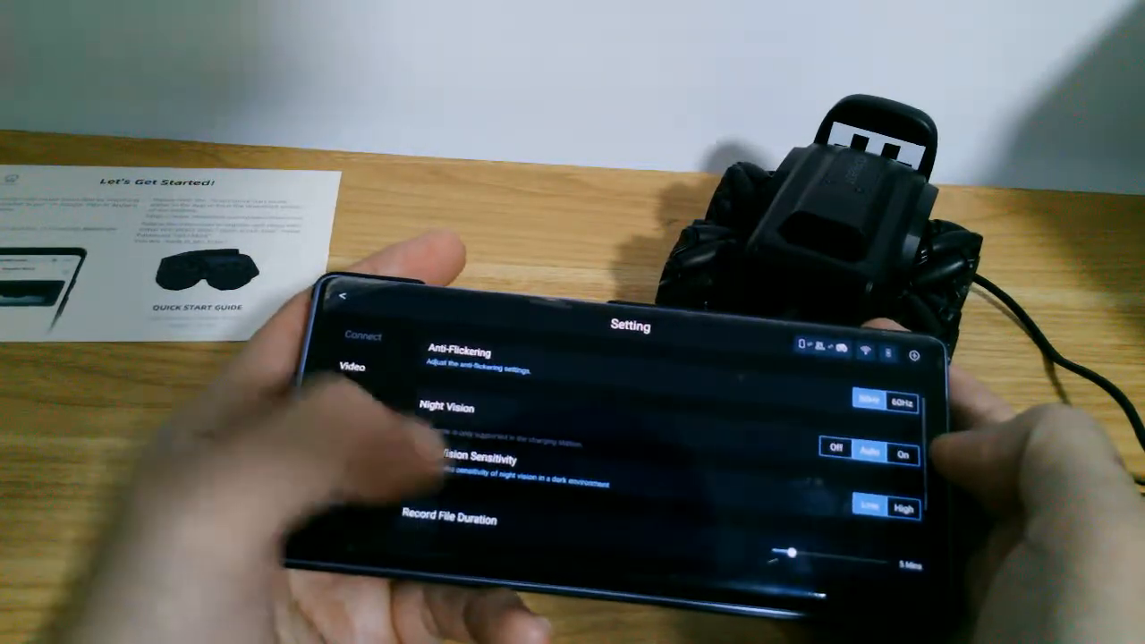
{"action": "scroll", "scroll_direction": "down", "scroll_amount": 3}
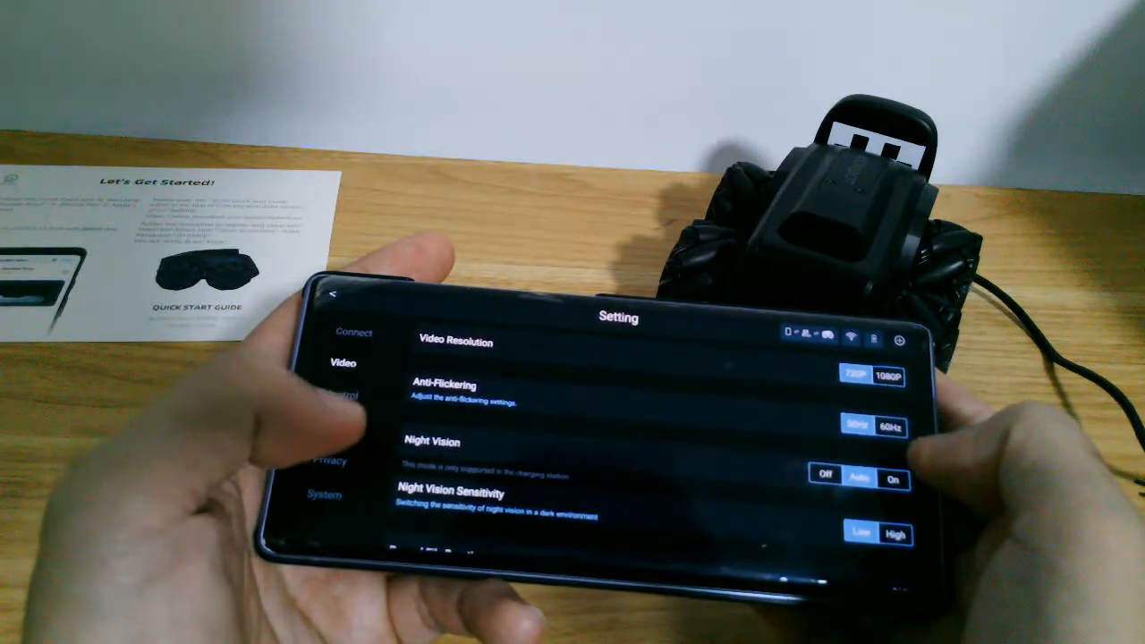
{"action": "scroll", "scroll_direction": "down", "scroll_amount": 3}
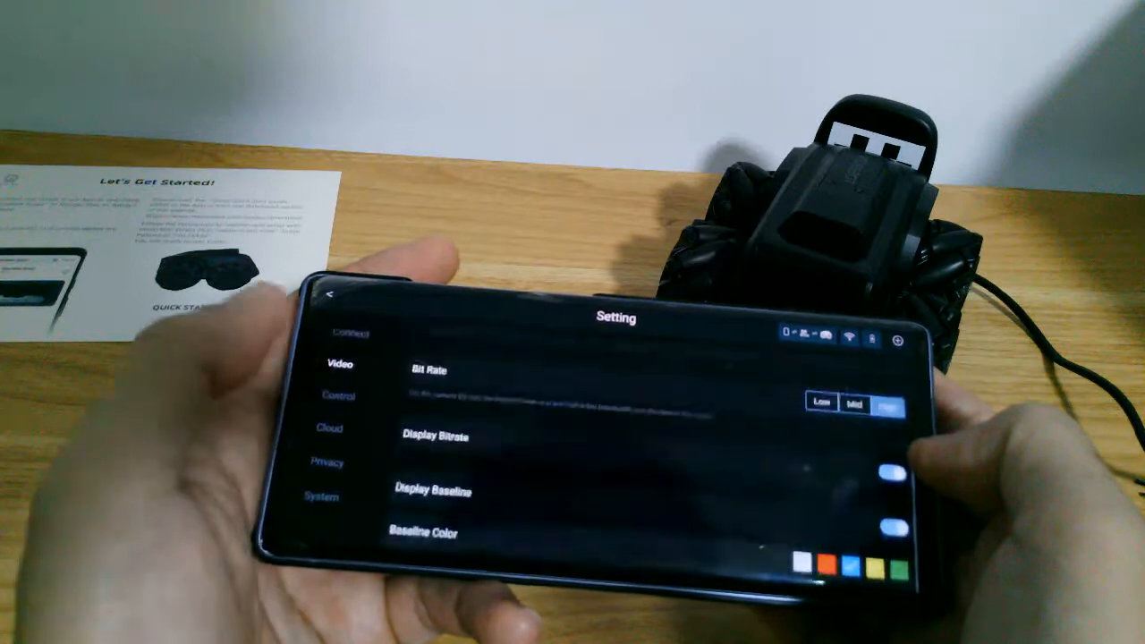
{"action": "left_click", "coordinate": [339, 396]}
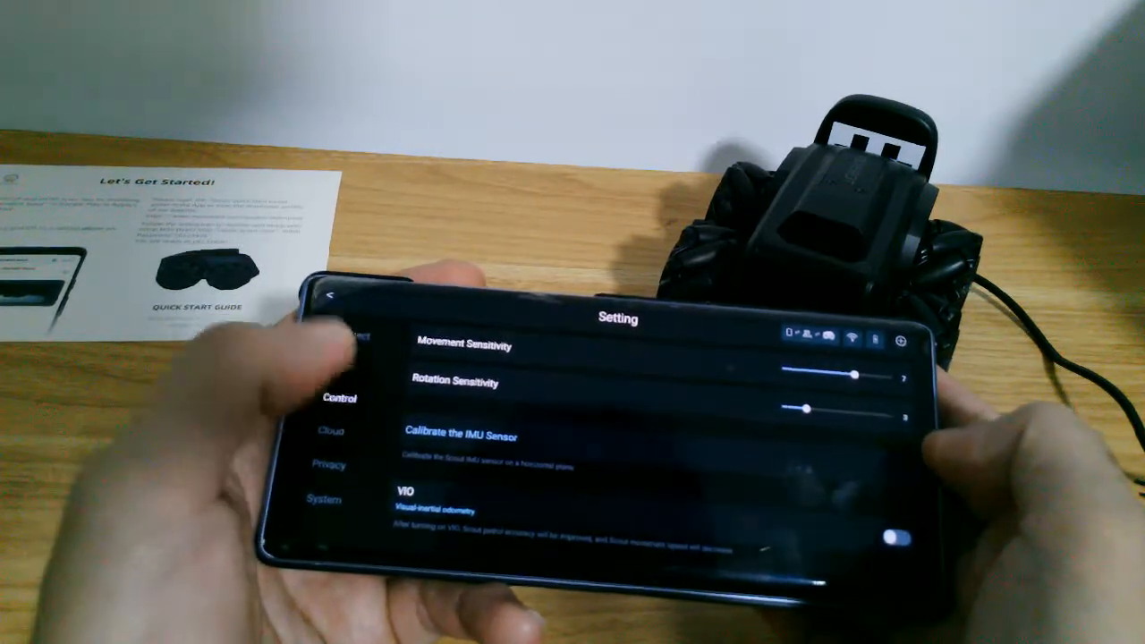
Start 'Calibrate the IMU Sensor' from the Control settings.
{"action": "left_click", "coordinate": [462, 437]}
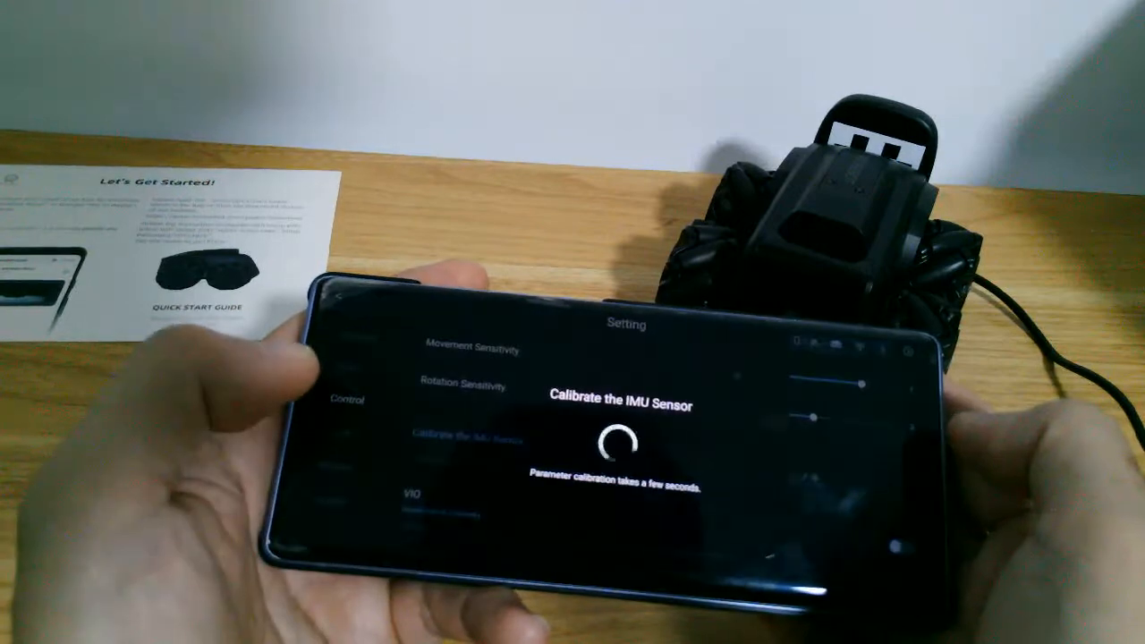